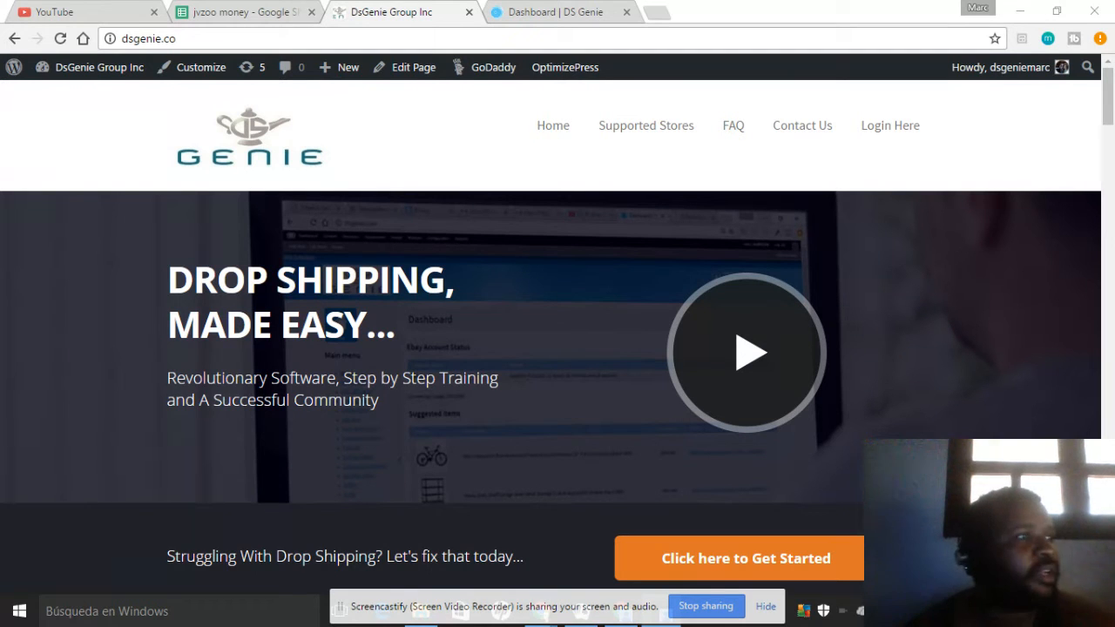
mouse_move(557, 11)
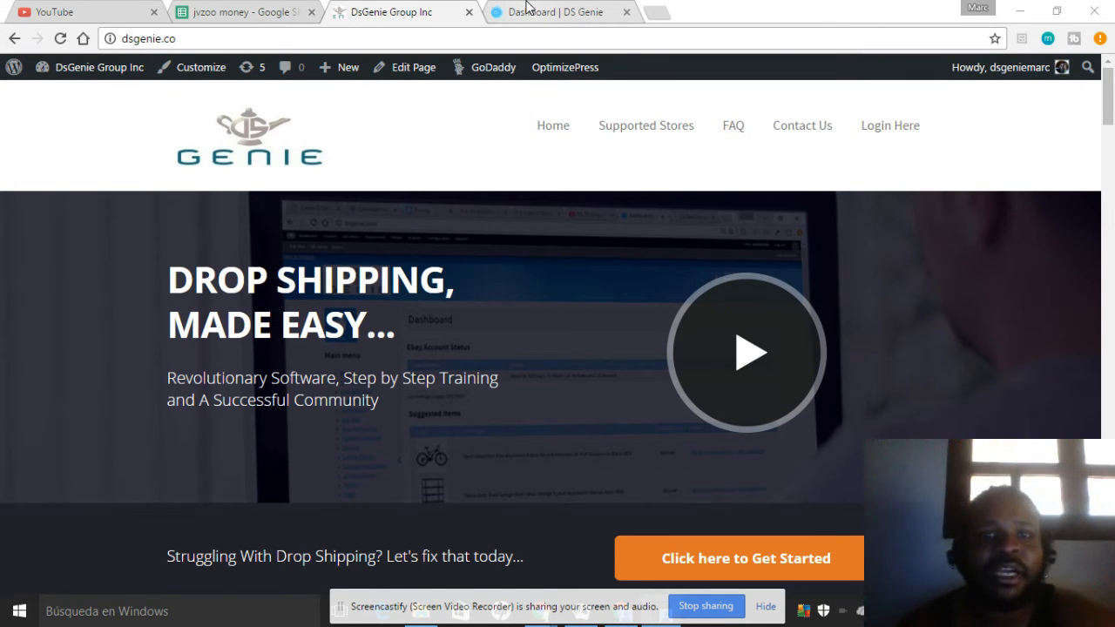
mouse_move(244, 582)
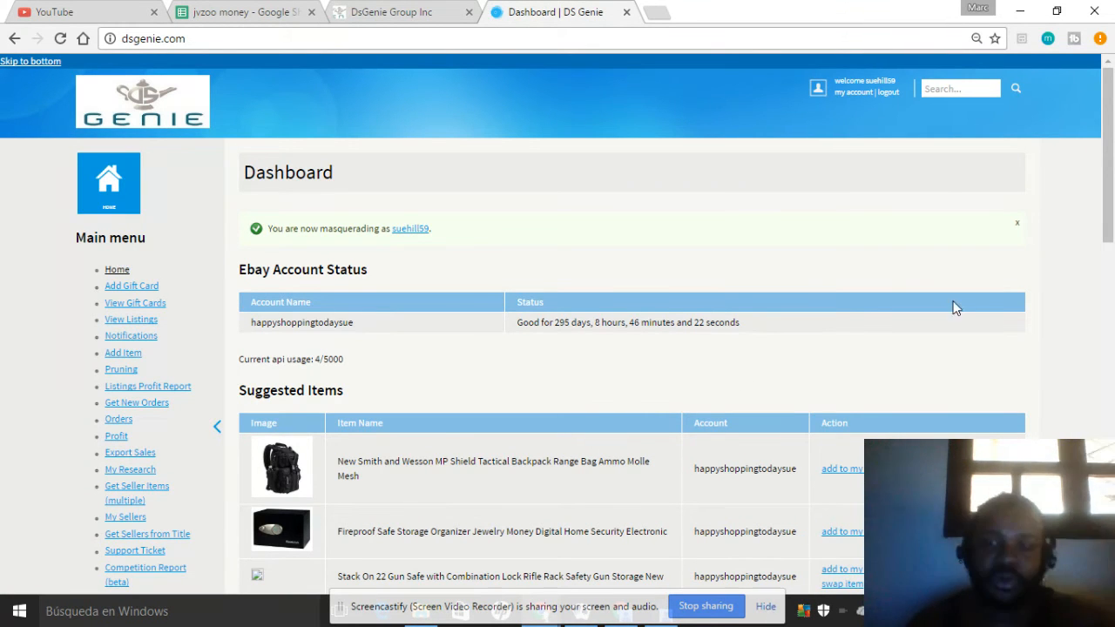
scroll(down, 3)
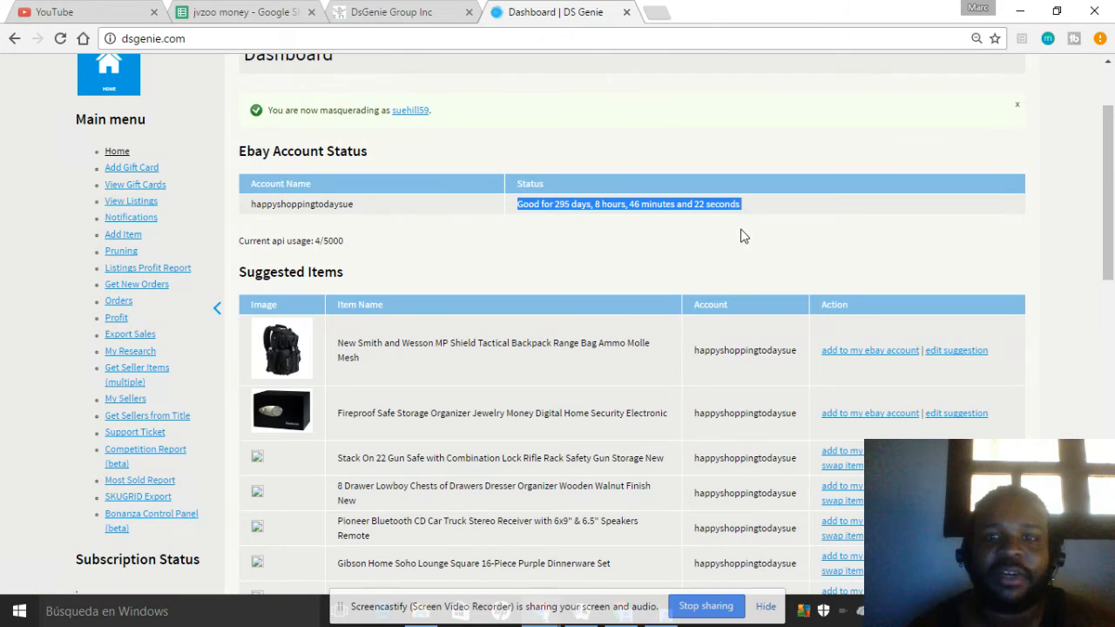
double_click(302, 202)
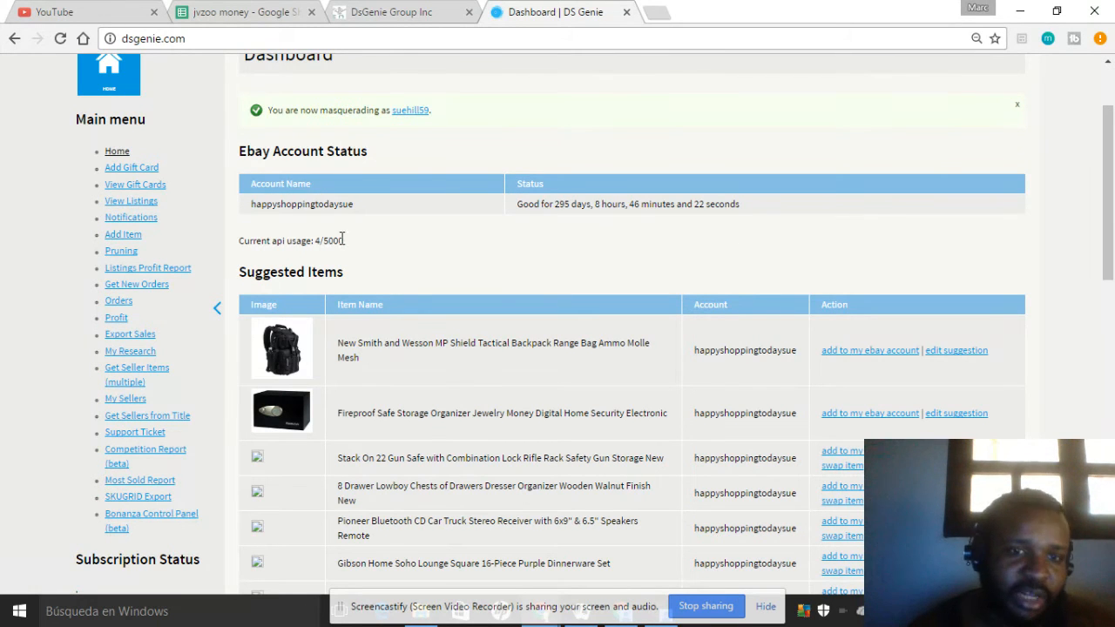
double_click(328, 241)
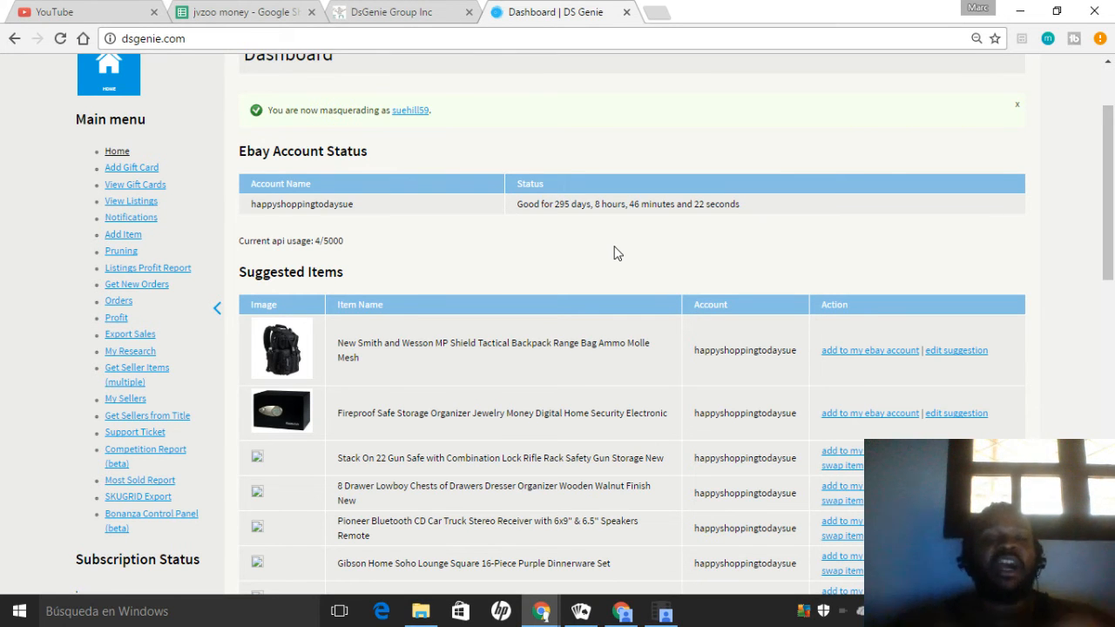
mouse_move(425, 331)
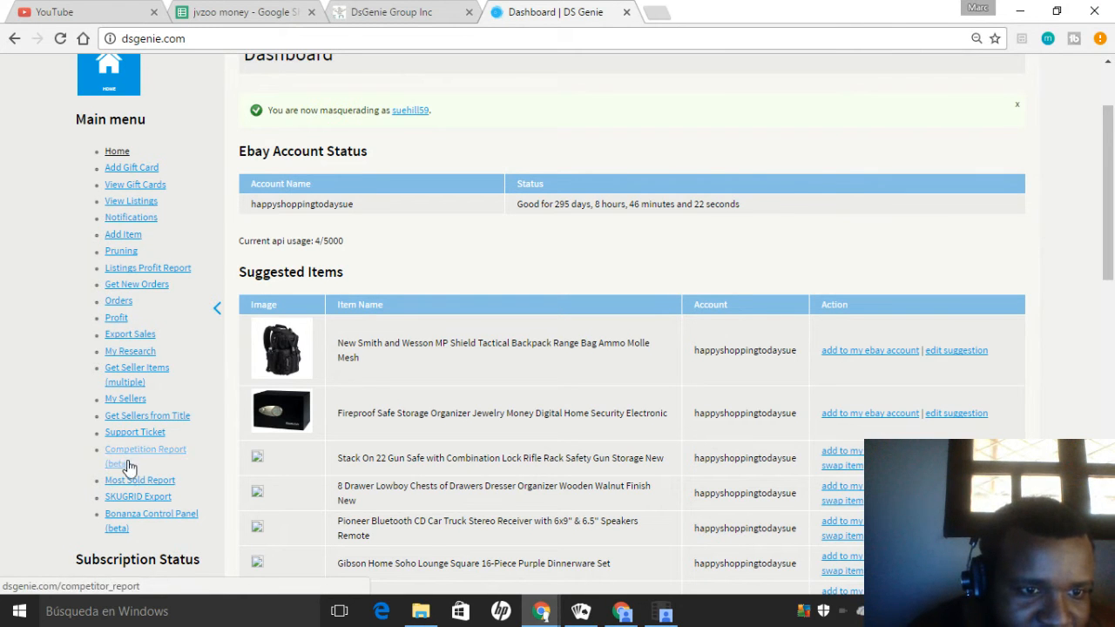
Step: Show the My Research page listing the three tracked sellers and their saved item counts
click(129, 350)
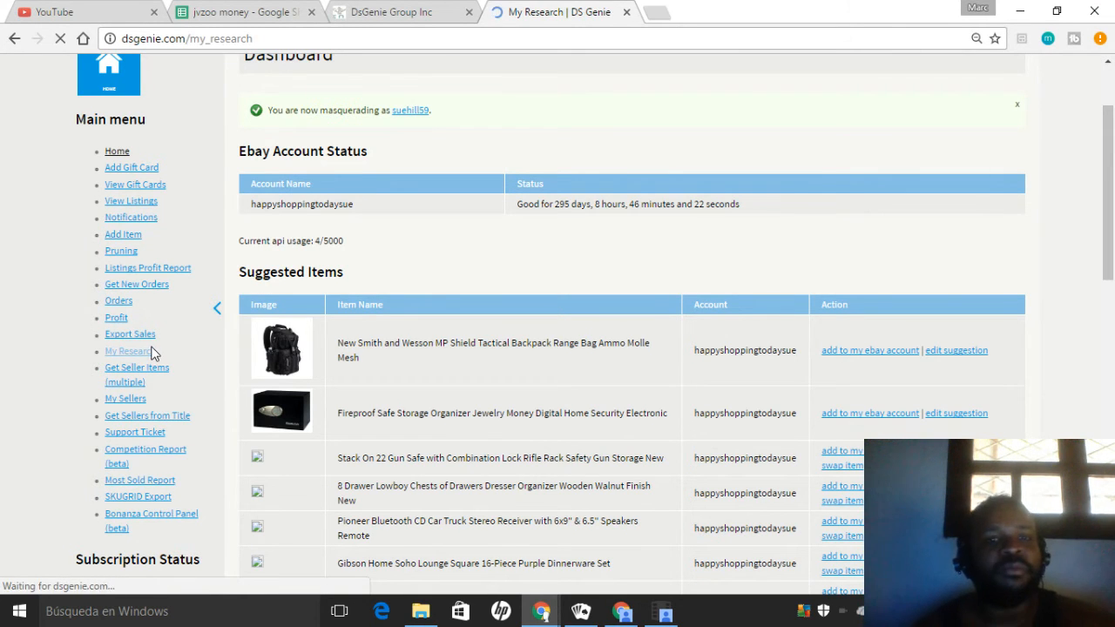
click(129, 351)
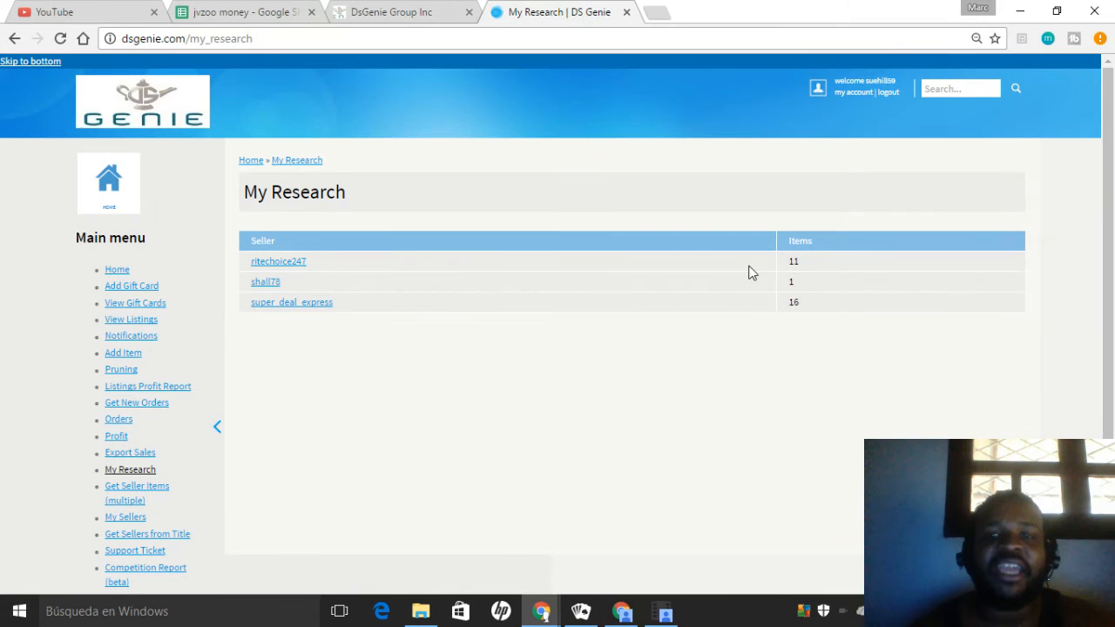
mouse_move(815, 265)
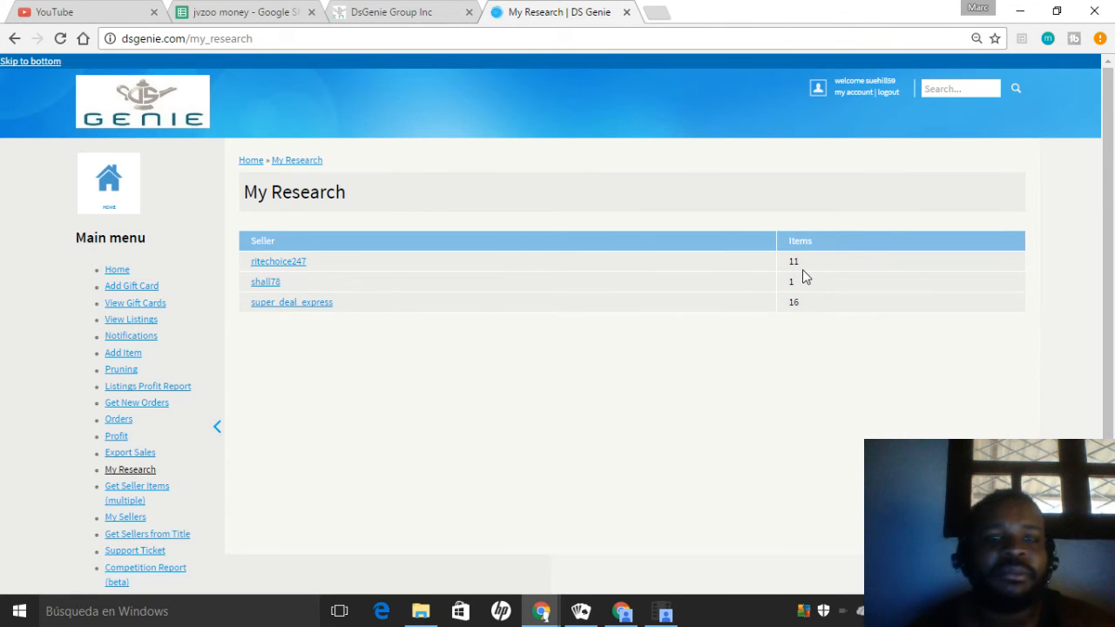
mouse_move(777, 345)
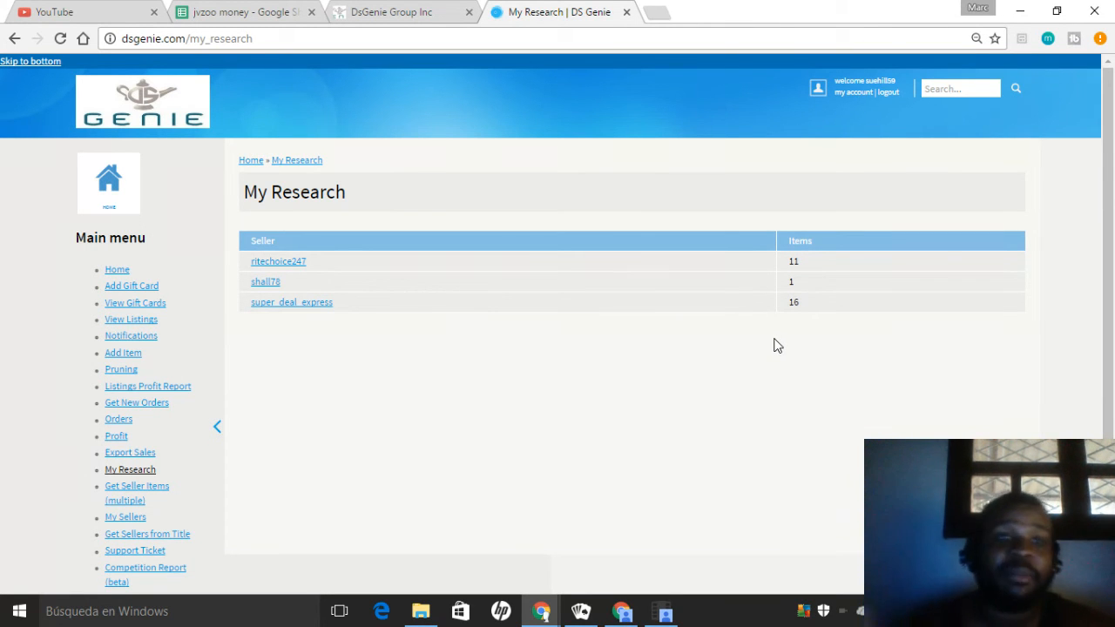
mouse_move(630, 334)
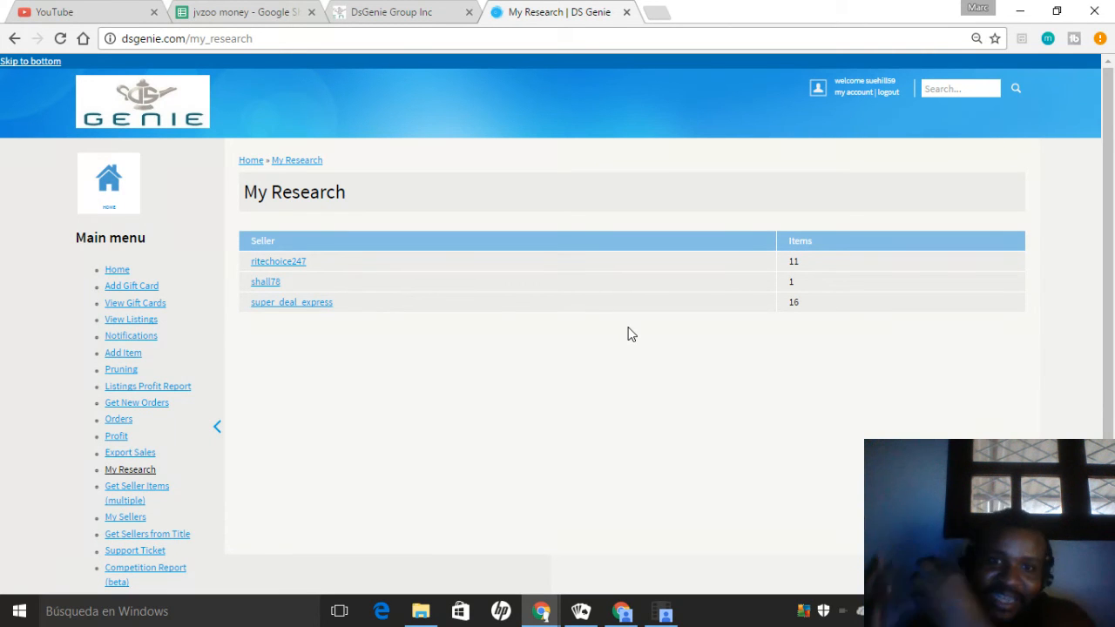
mouse_move(626, 334)
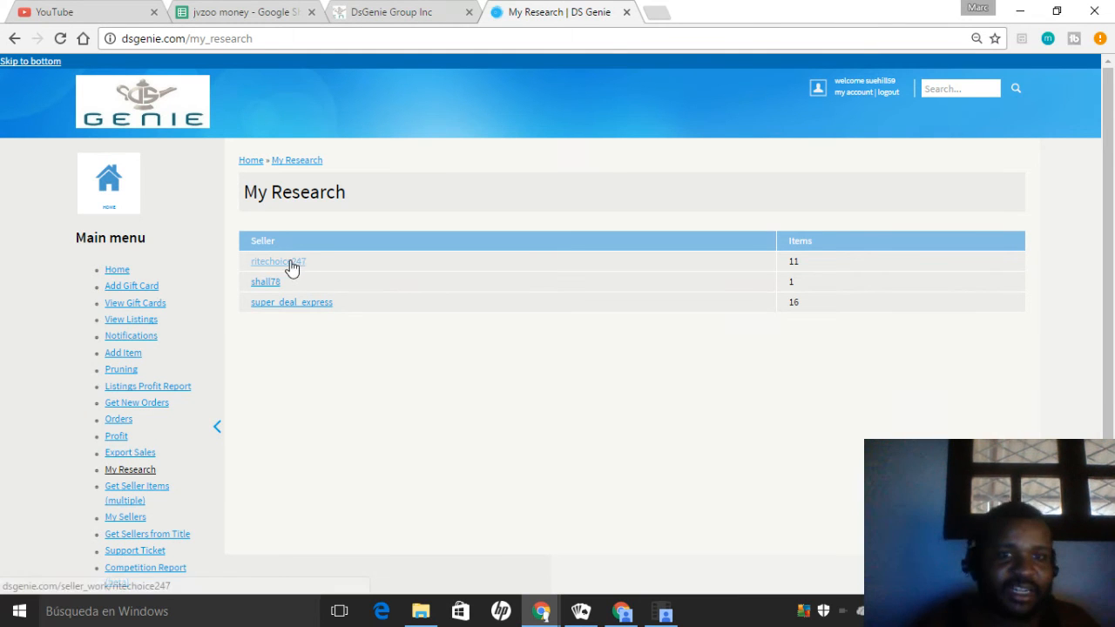
Step: View seller ritechoice247's sold items and locate the Luggage Travel Set 3-Piece row with its quantity sold
click(274, 261)
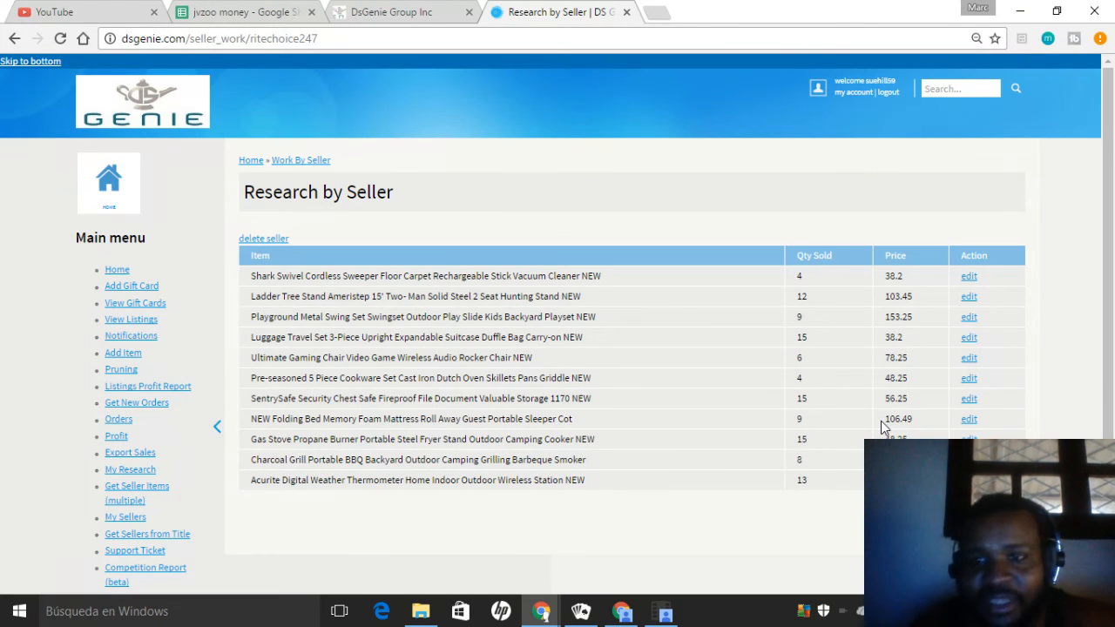
double_click(800, 338)
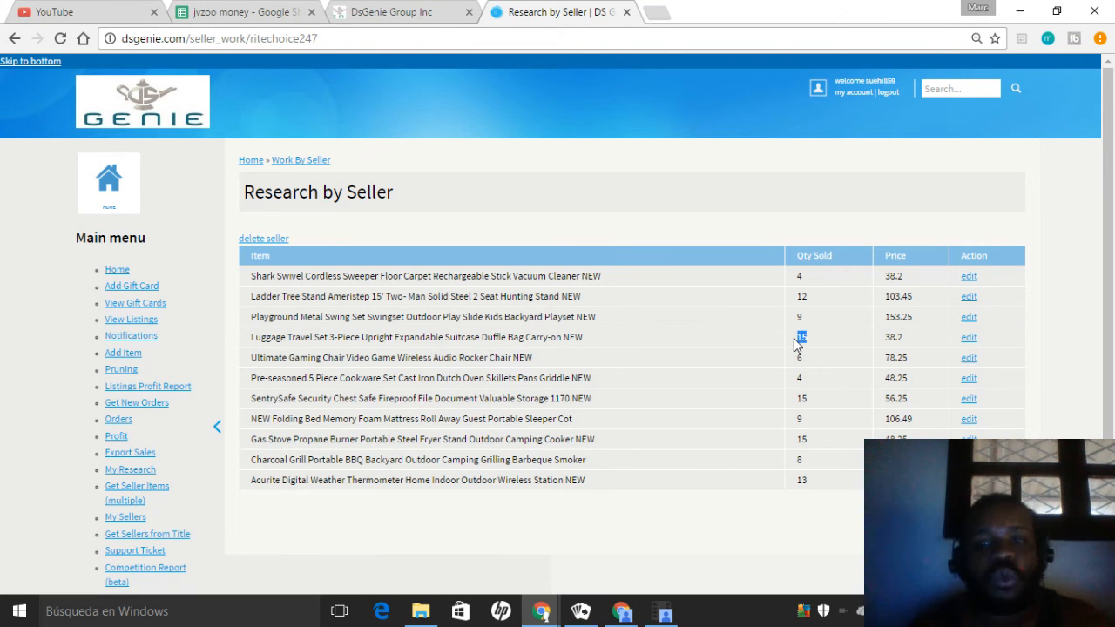
click(968, 338)
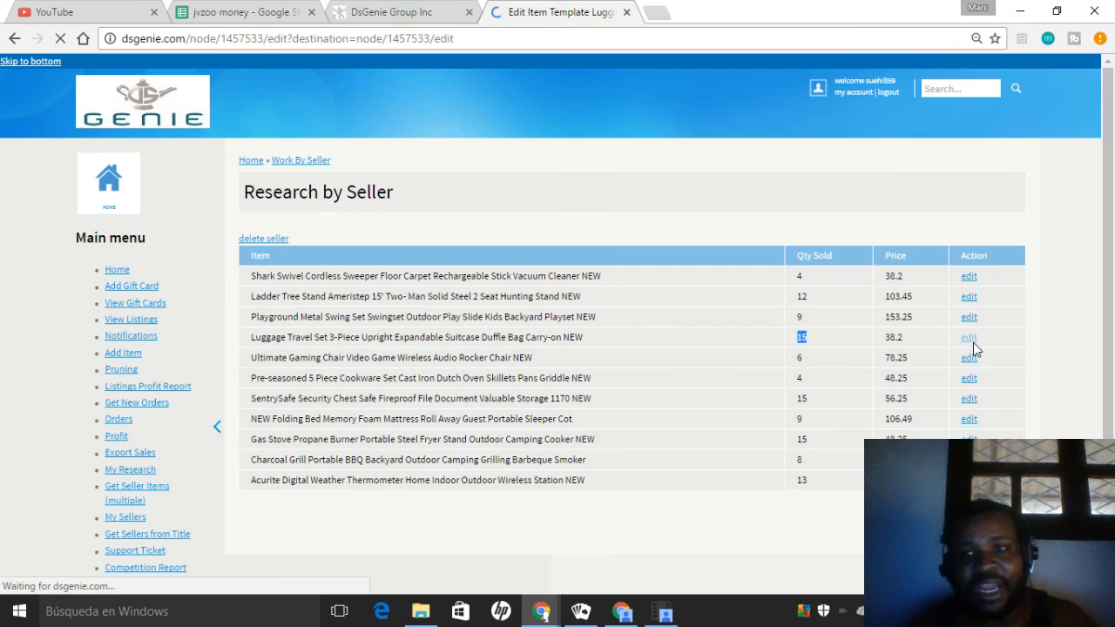
Step: Edit the luggage set's item template, reach its empty Supplier URL field, and view the Google image results for the set
click(968, 338)
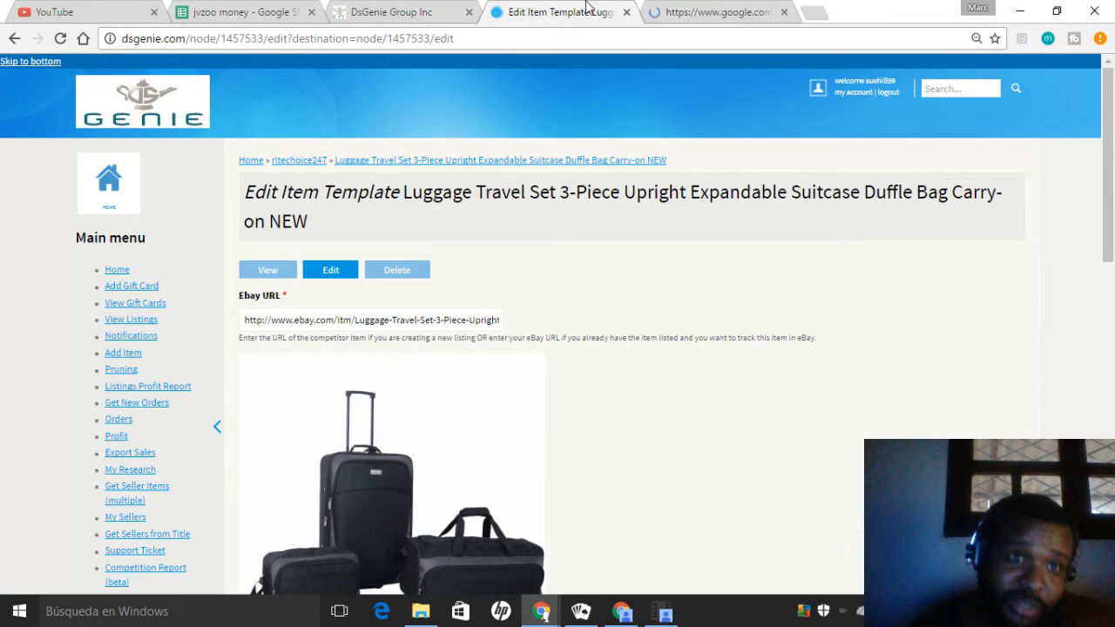
scroll(down, 3)
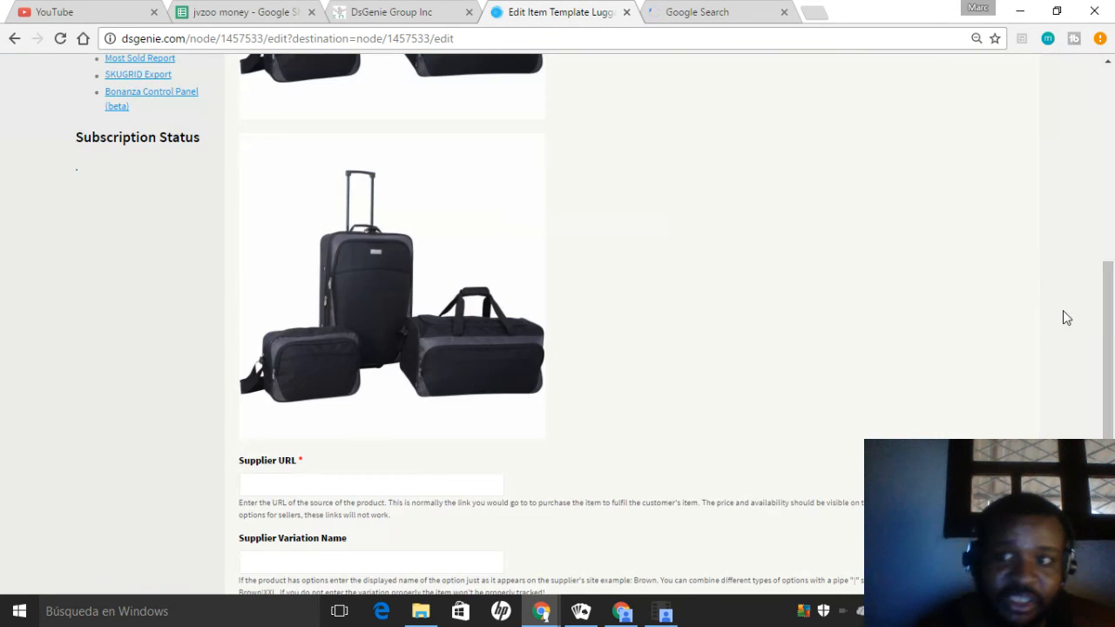
scroll(down, 3)
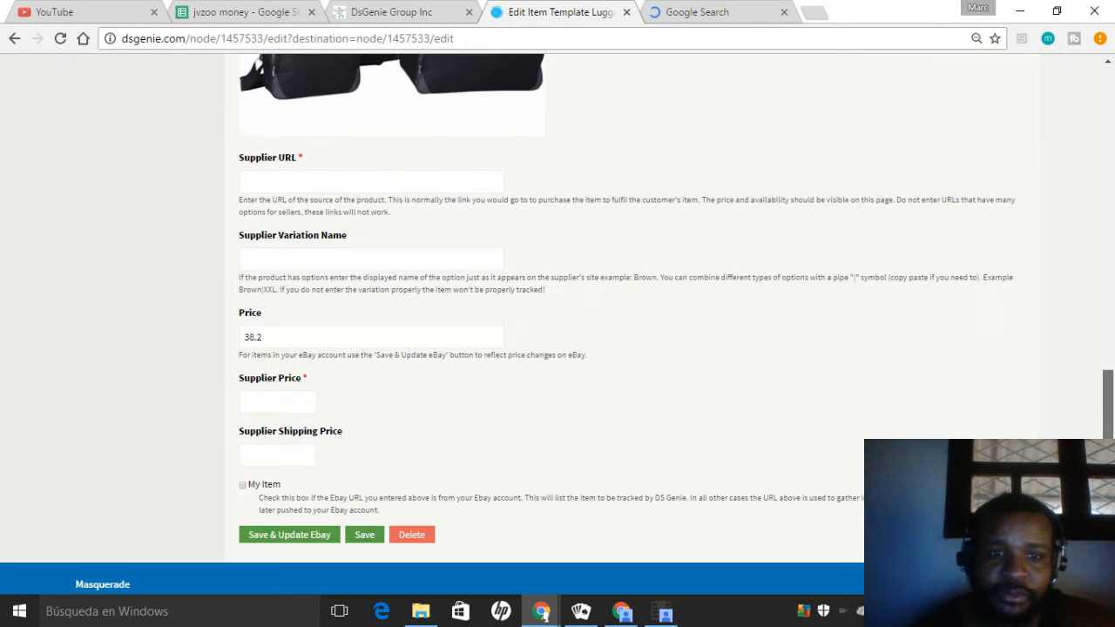
click(696, 10)
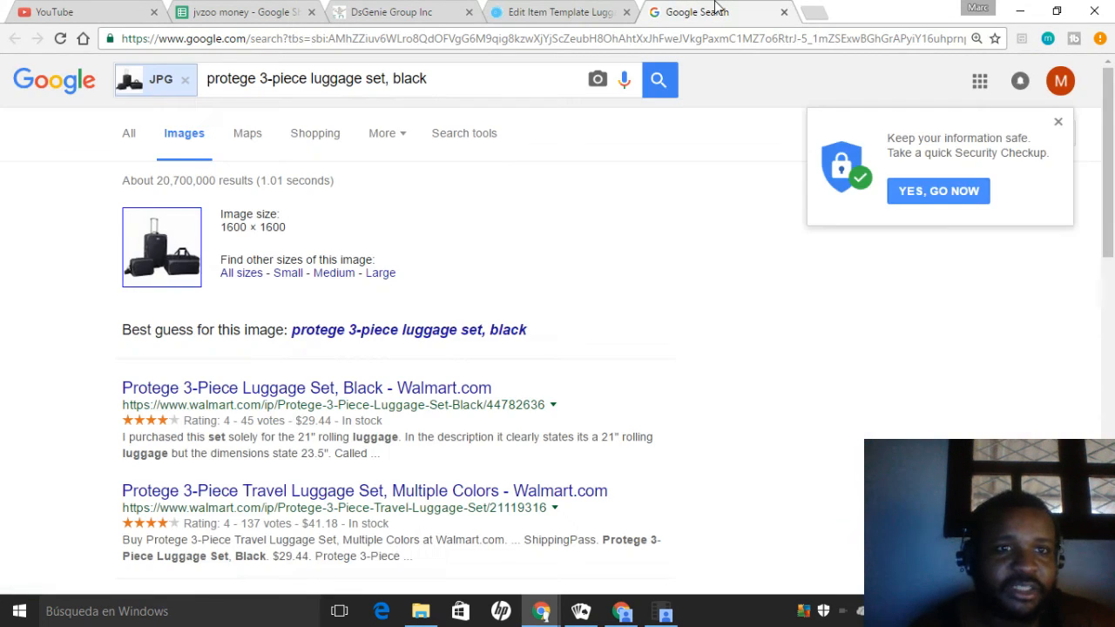
Step: Grab the Walmart Protege 3-Piece Luggage Set, Black page address and bring it back to the item template
click(306, 386)
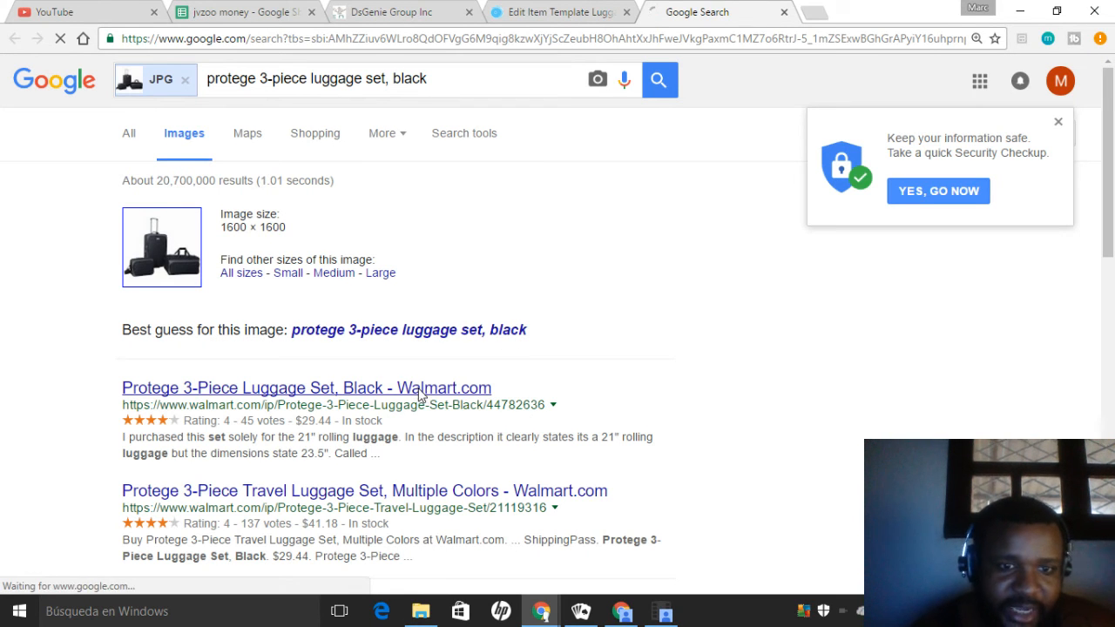
click(306, 386)
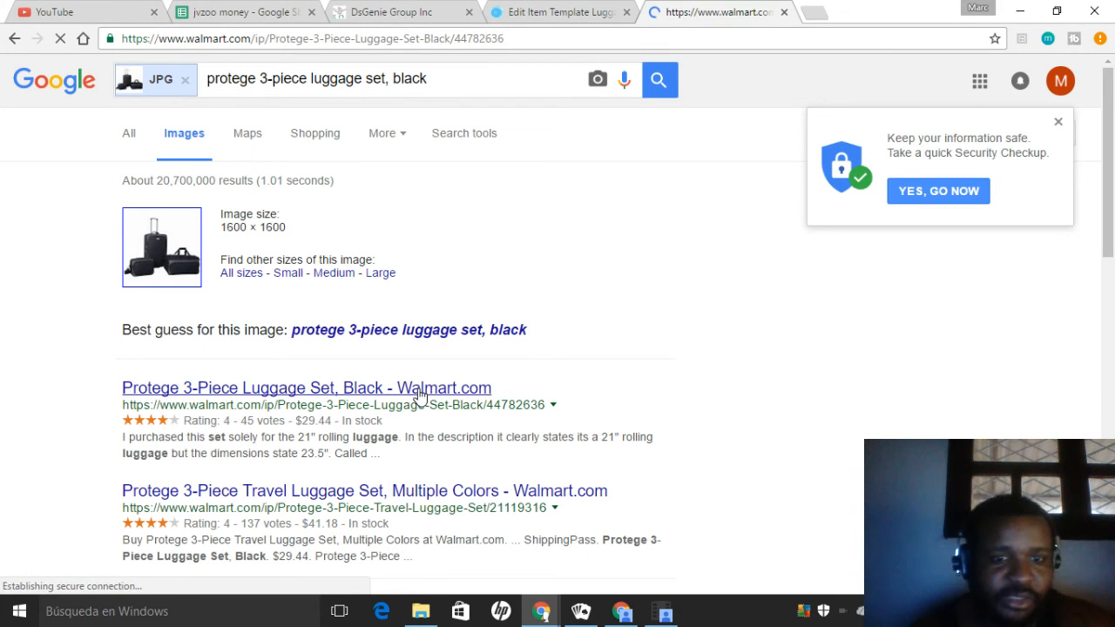
click(307, 387)
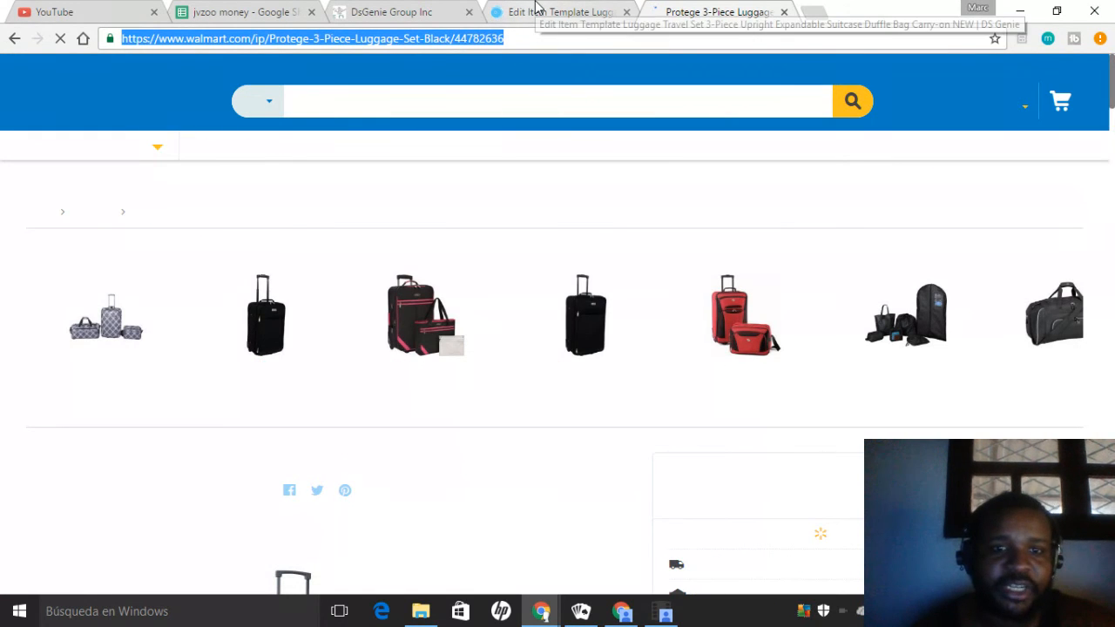
click(557, 10)
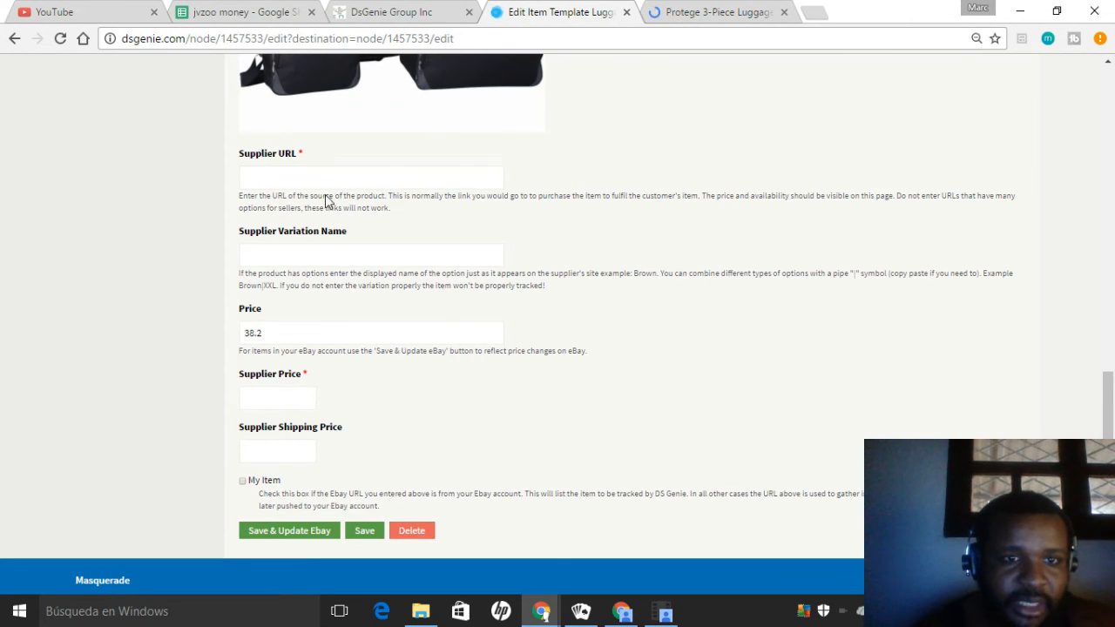
Step: Fill in the supplier URL walmart.com/ip/Protege-3-Piece-Luggage-Set-Black/44782636 and supplier price 29.44, then save the template
text(walmart.com/ip/Protege-3-Piece-Luggage-Set-Black/44782636)
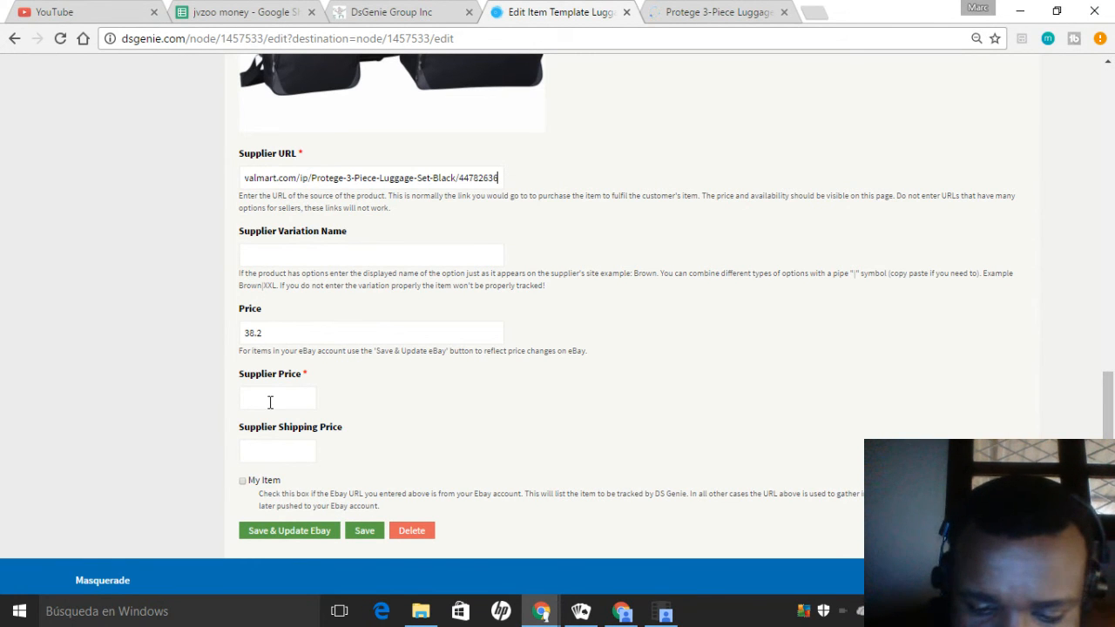
text(29.44)
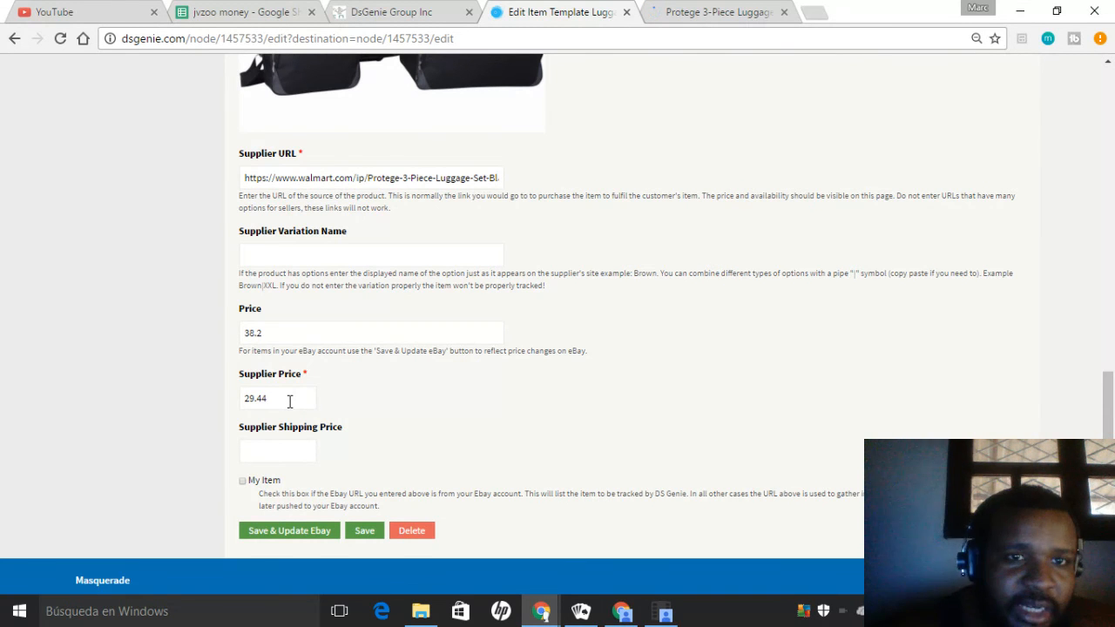
key(BackSpace)
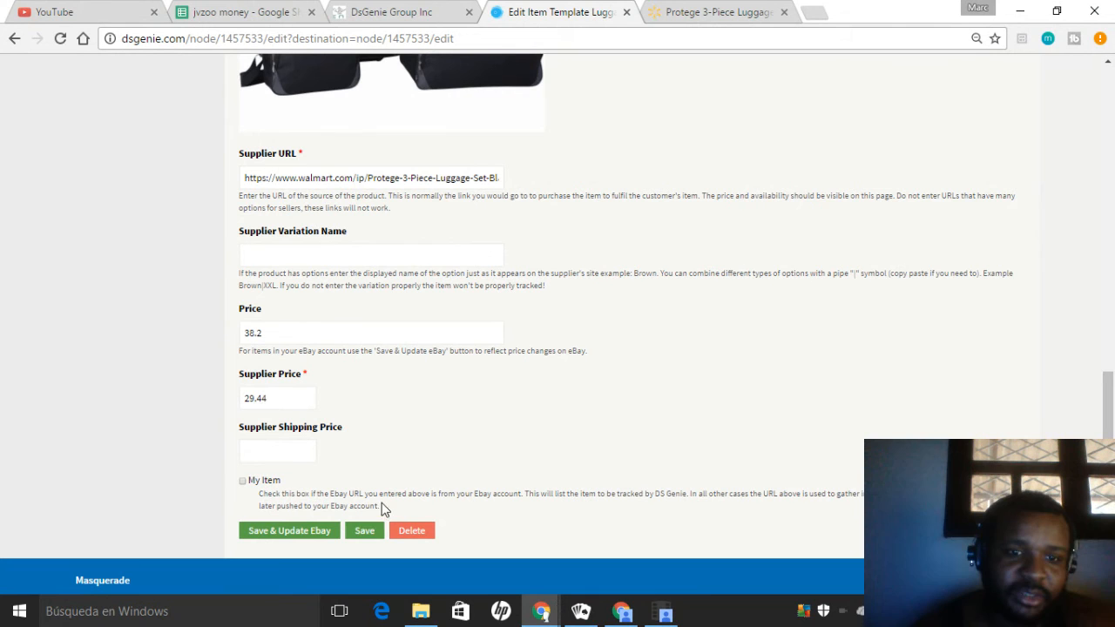
click(364, 529)
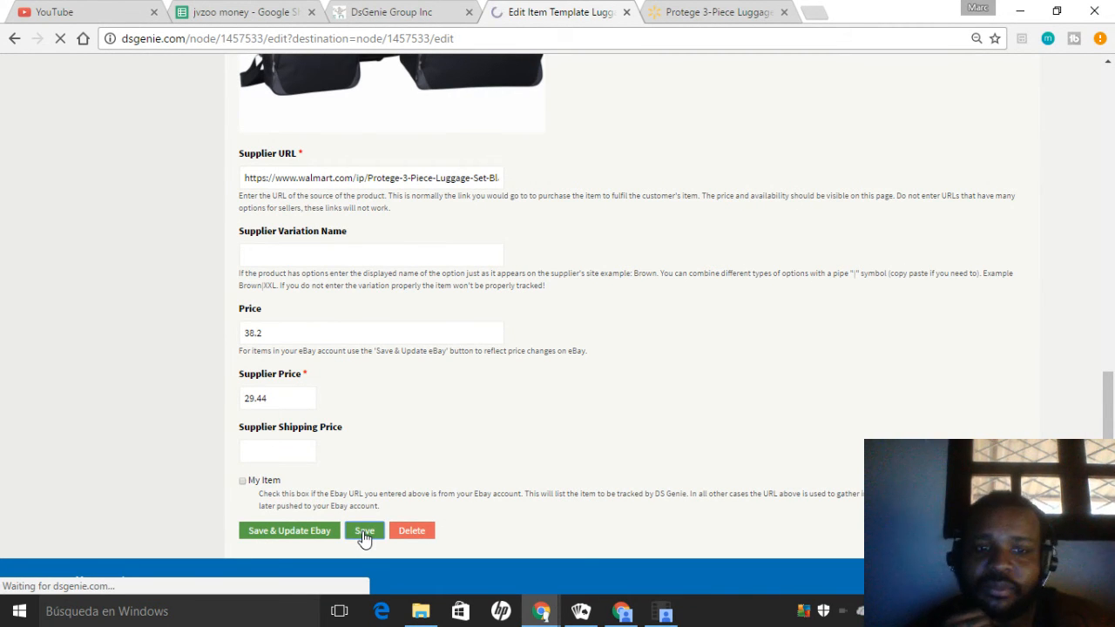
click(364, 529)
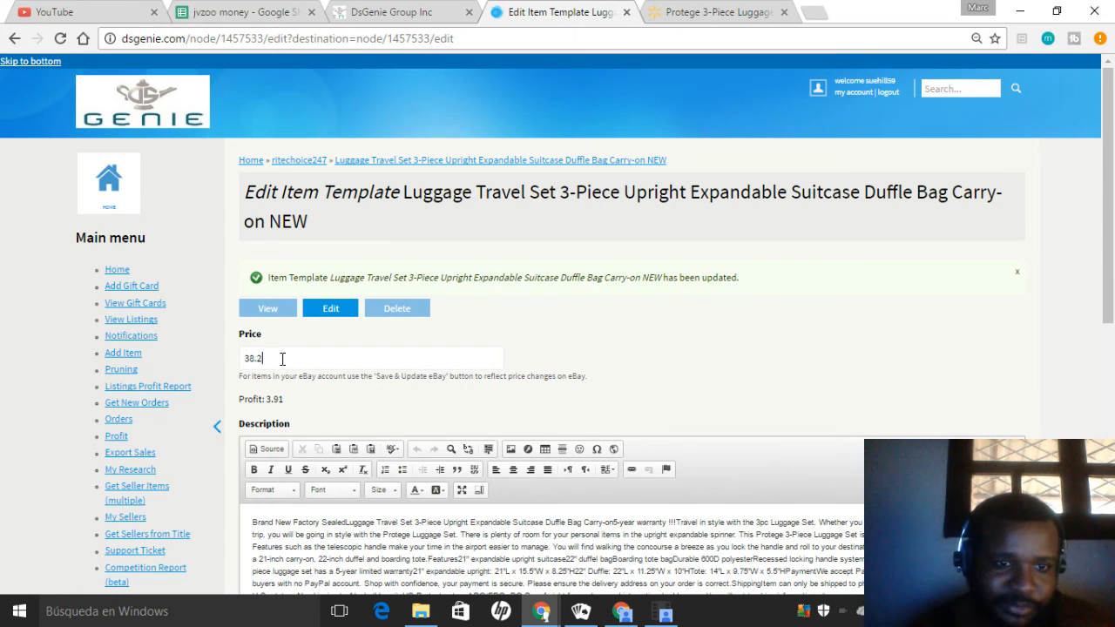
Step: Replace the template price 30.2 with 37.97, empty the old description, and return to the Walmart listing
key(Backspace)
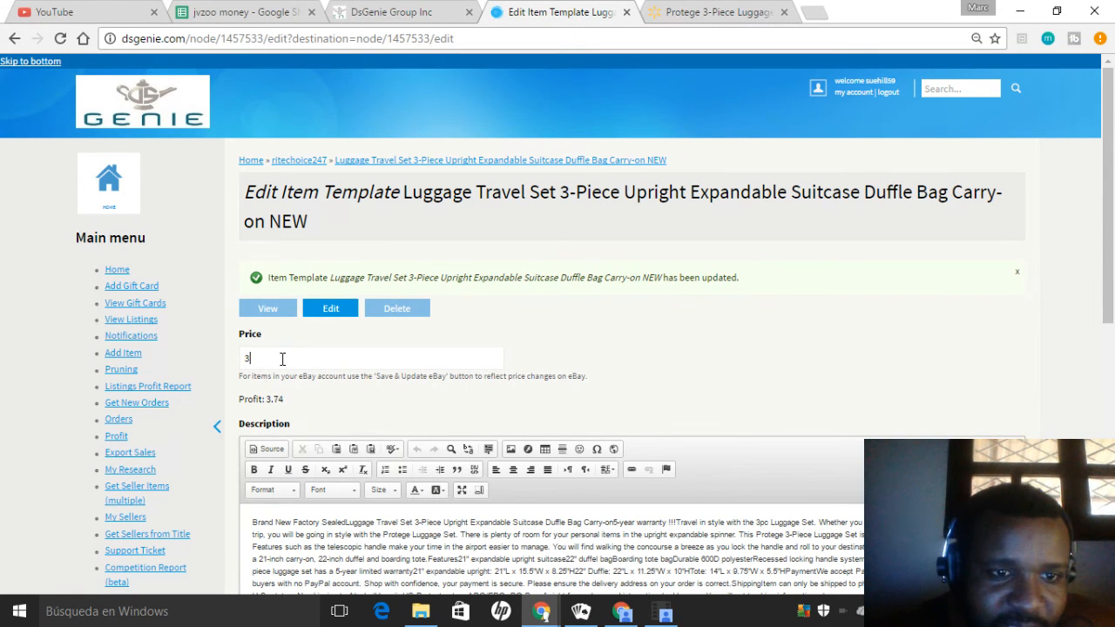
key(Backspace)
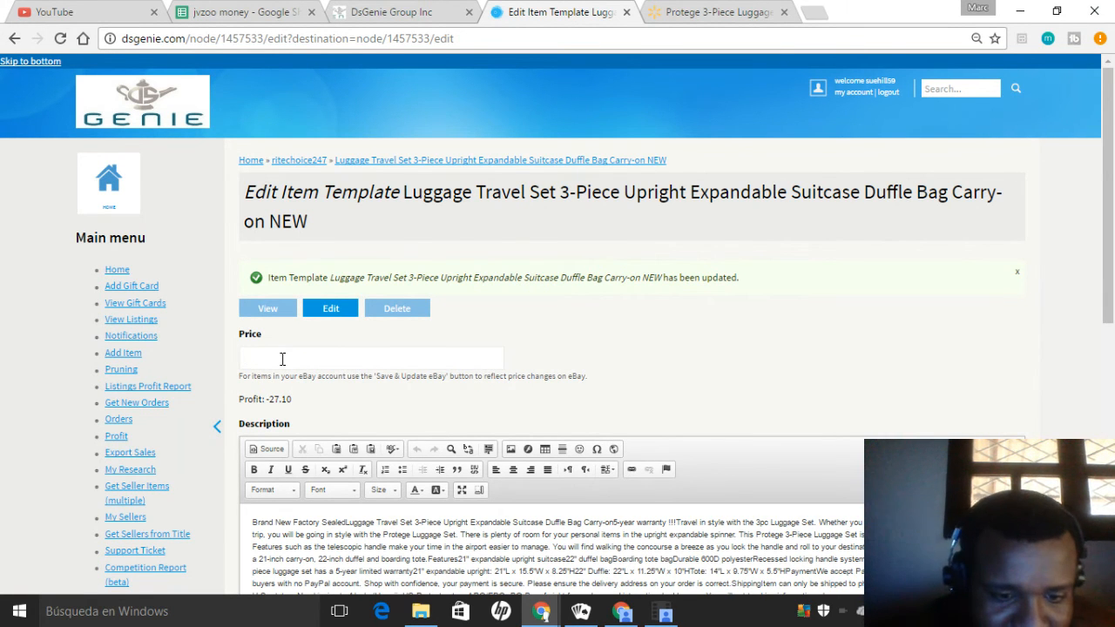
text(37.97)
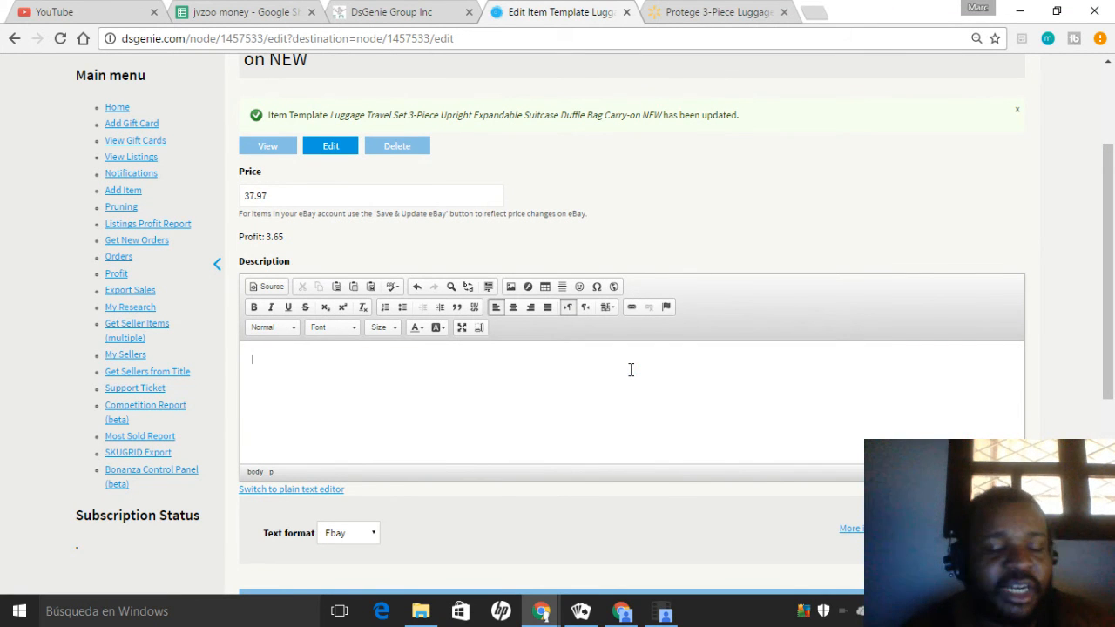
click(715, 11)
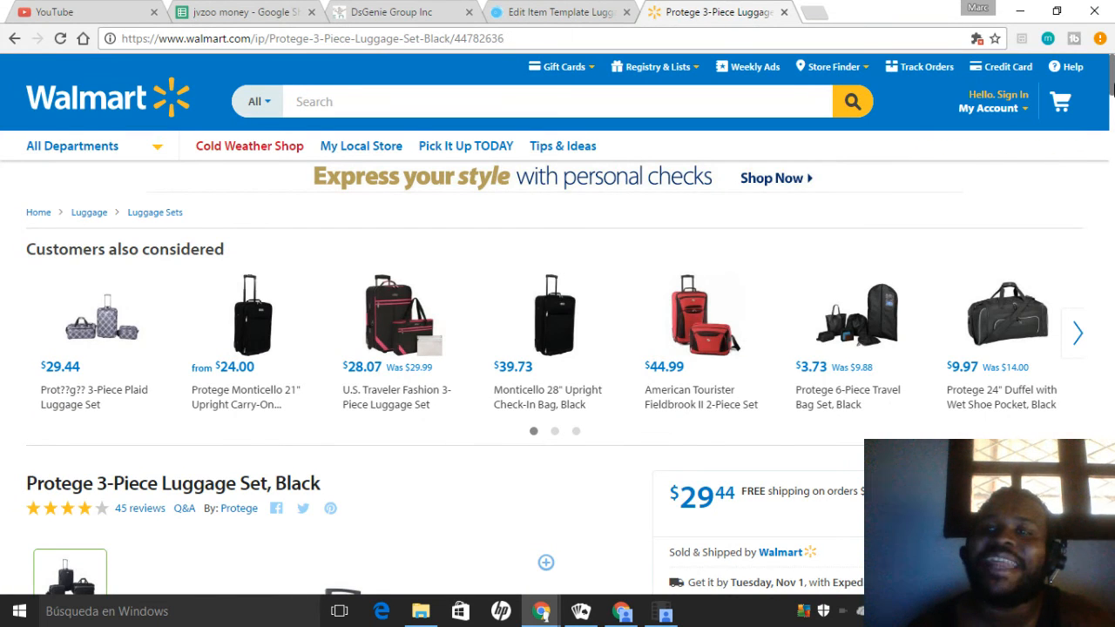
Step: Expand and copy the Walmart listing's full About this item description, then go back to the template
scroll(down, 3)
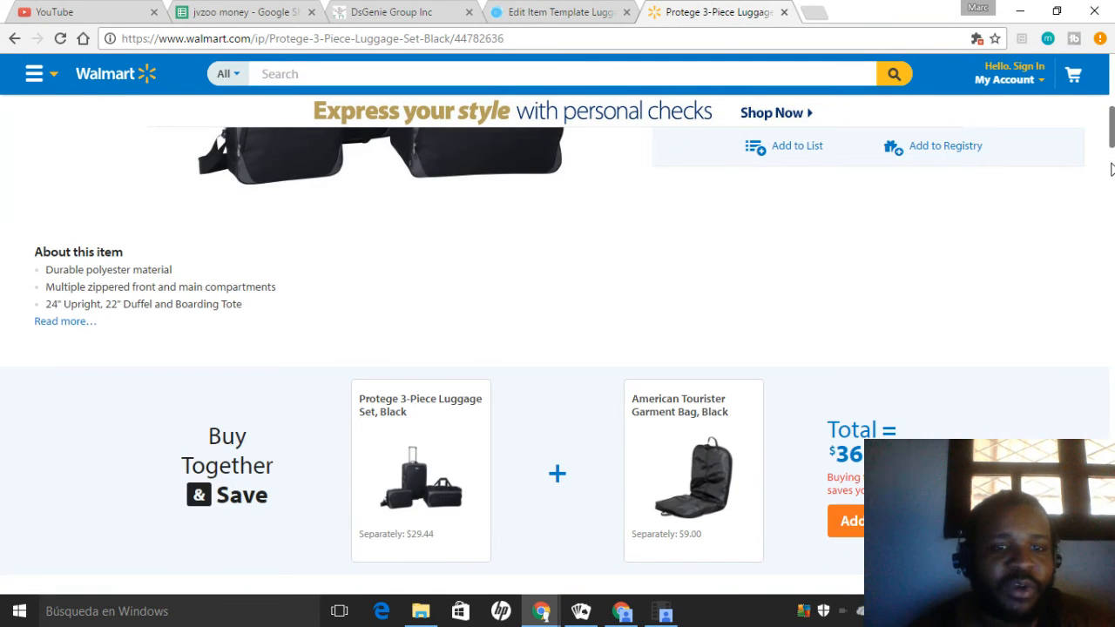
scroll(down, 3)
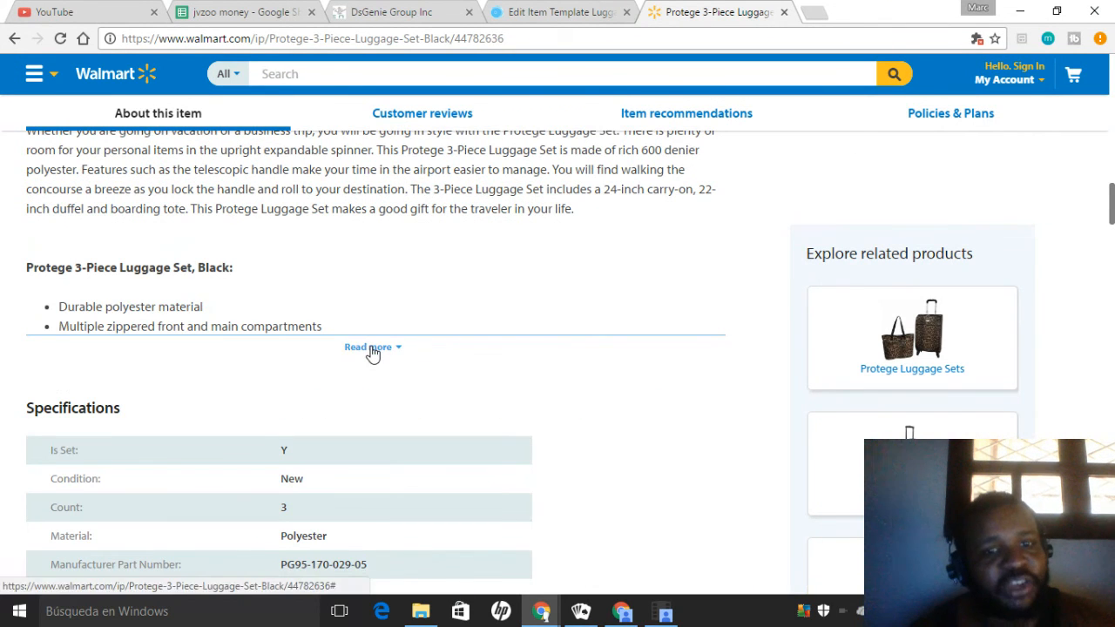
click(367, 346)
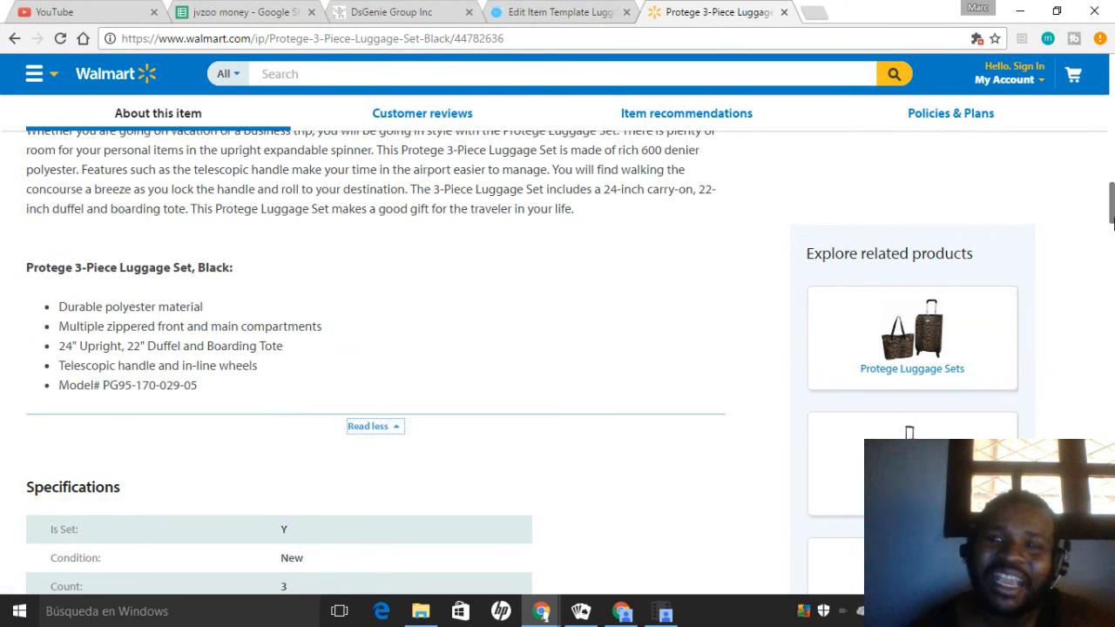
scroll(down, 3)
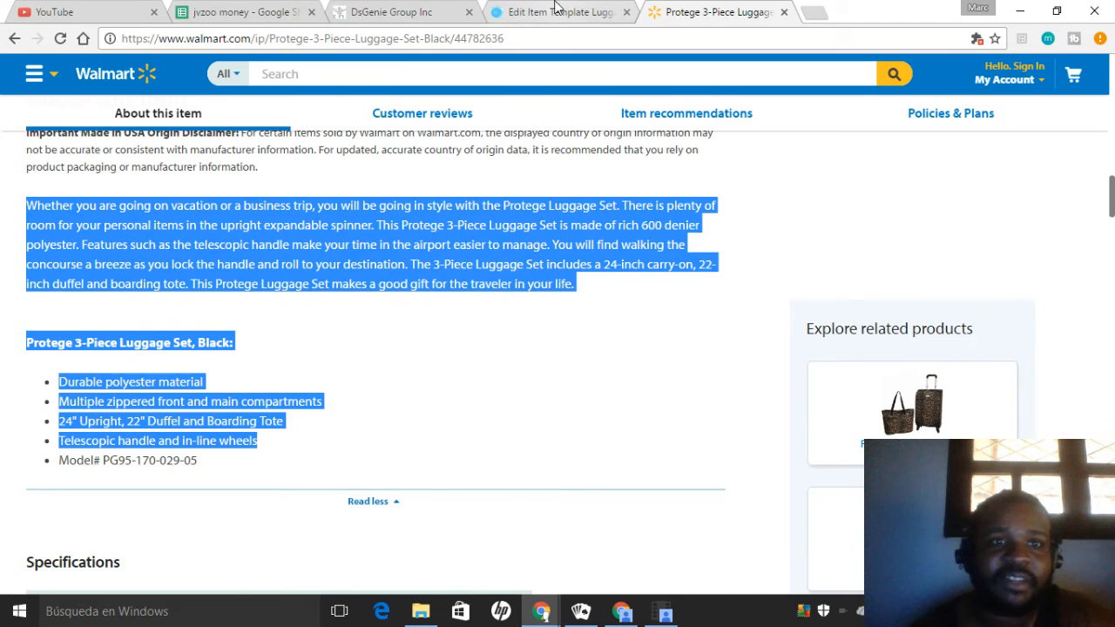
click(557, 10)
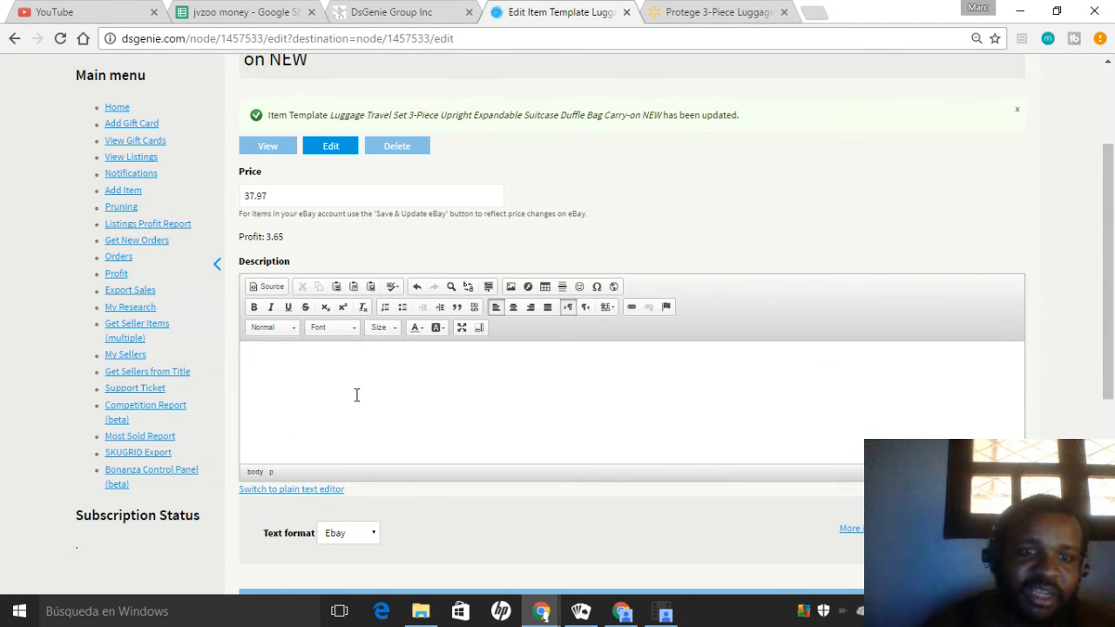
Step: Save the luggage template with the pasted Walmart description; the Ultimate Gaming Chair template loads next
scroll(down, 3)
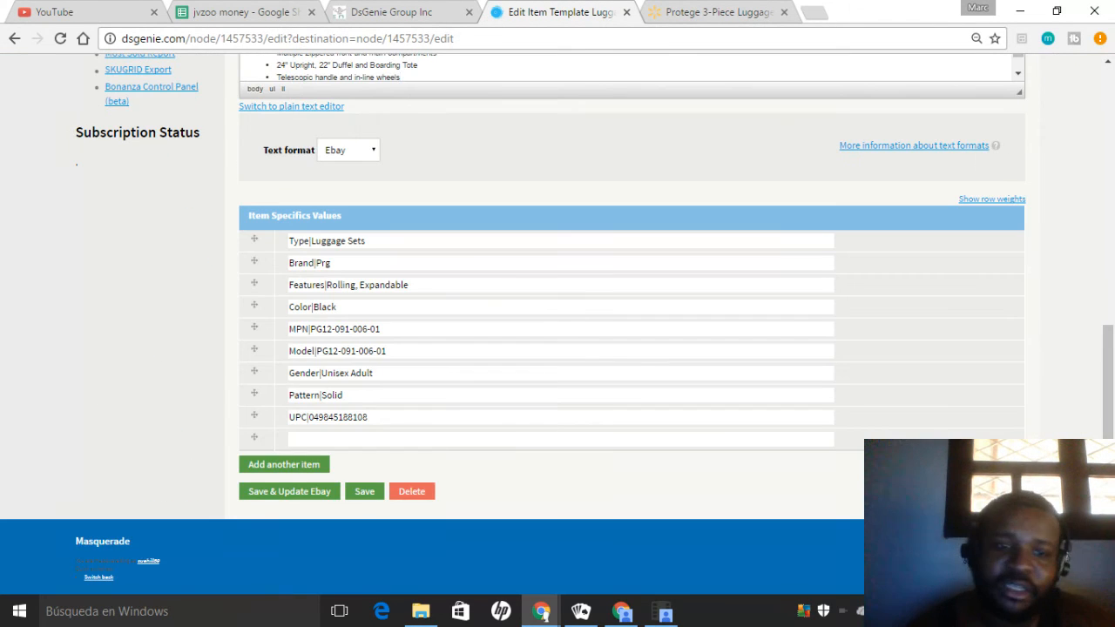
click(364, 492)
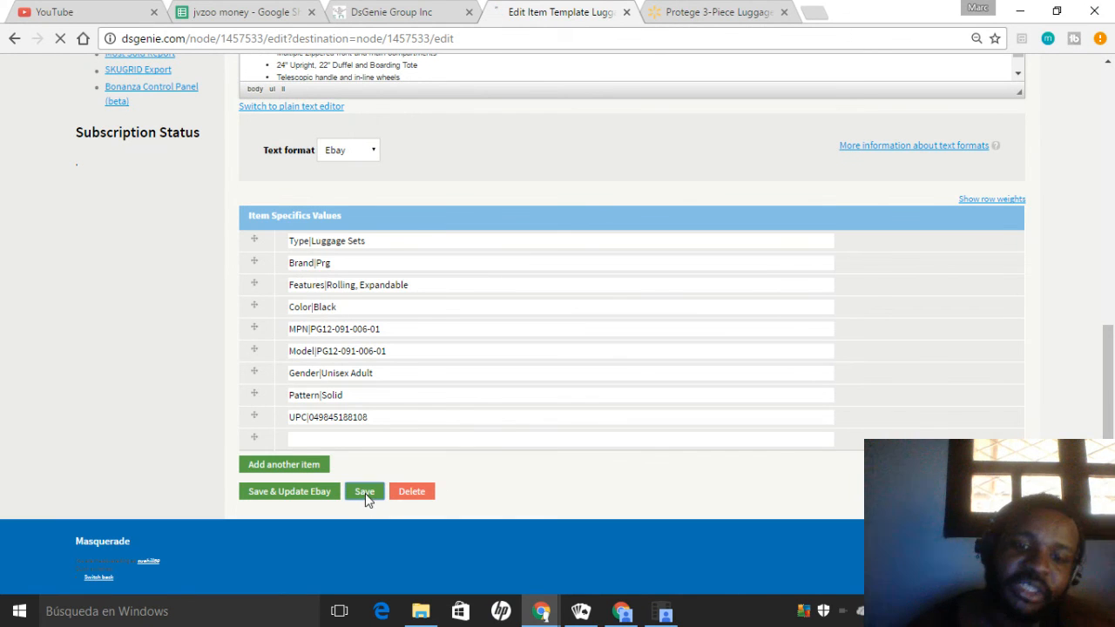
click(365, 492)
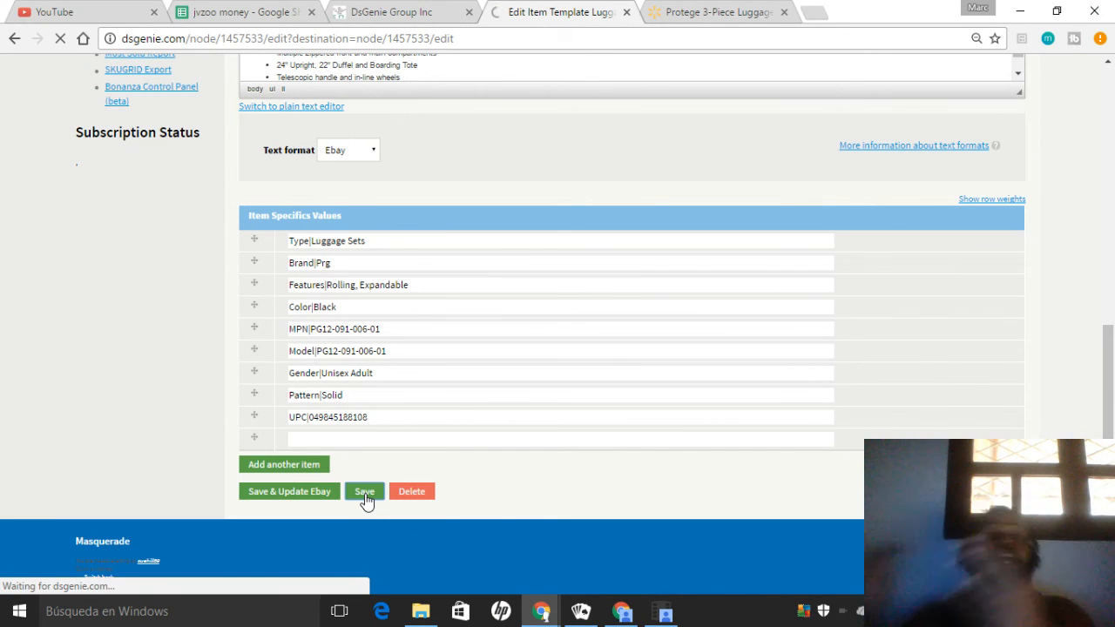
click(364, 492)
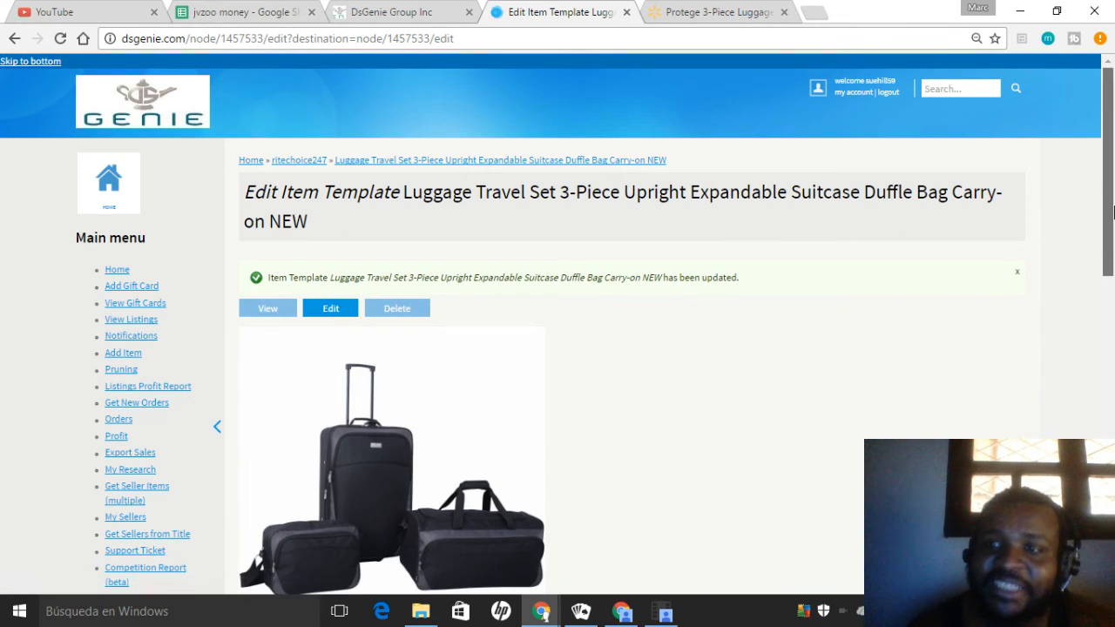
scroll(down, 3)
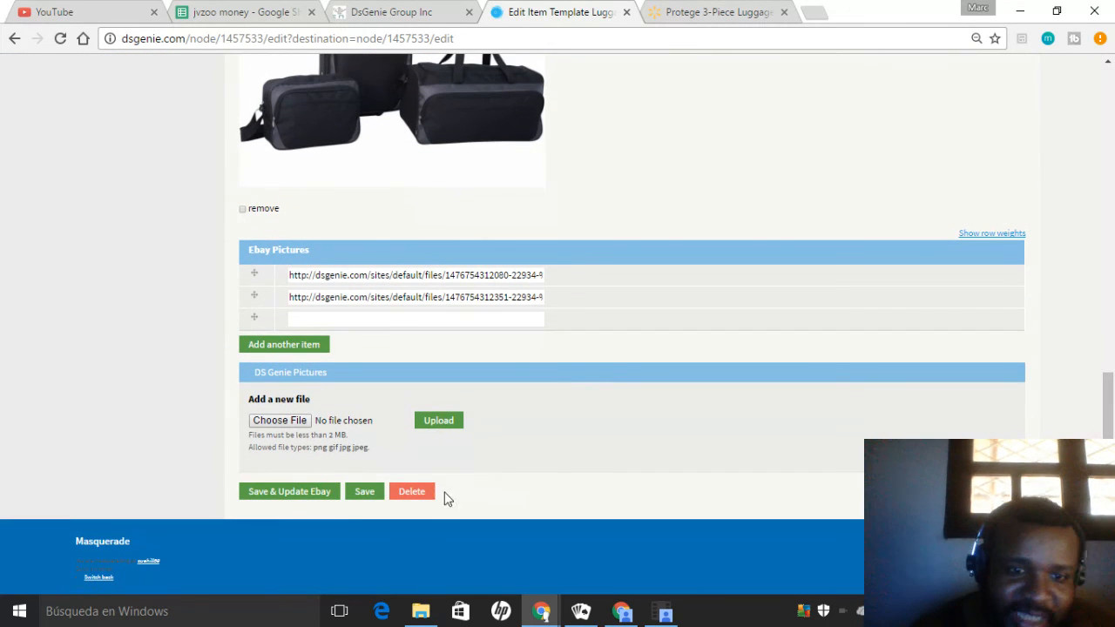
click(364, 491)
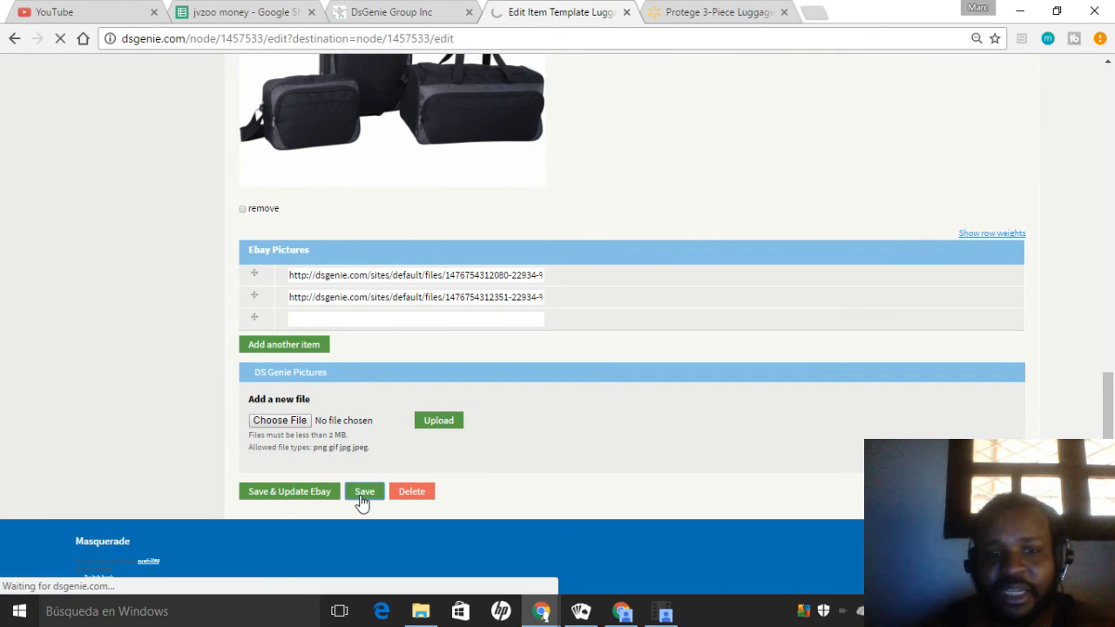
click(364, 491)
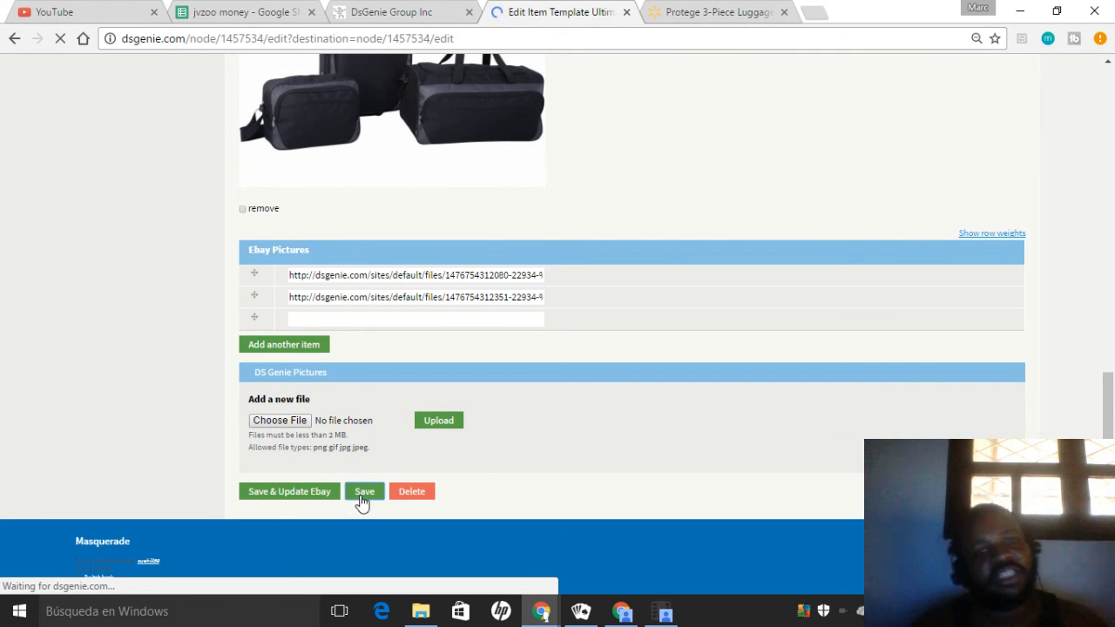
click(364, 491)
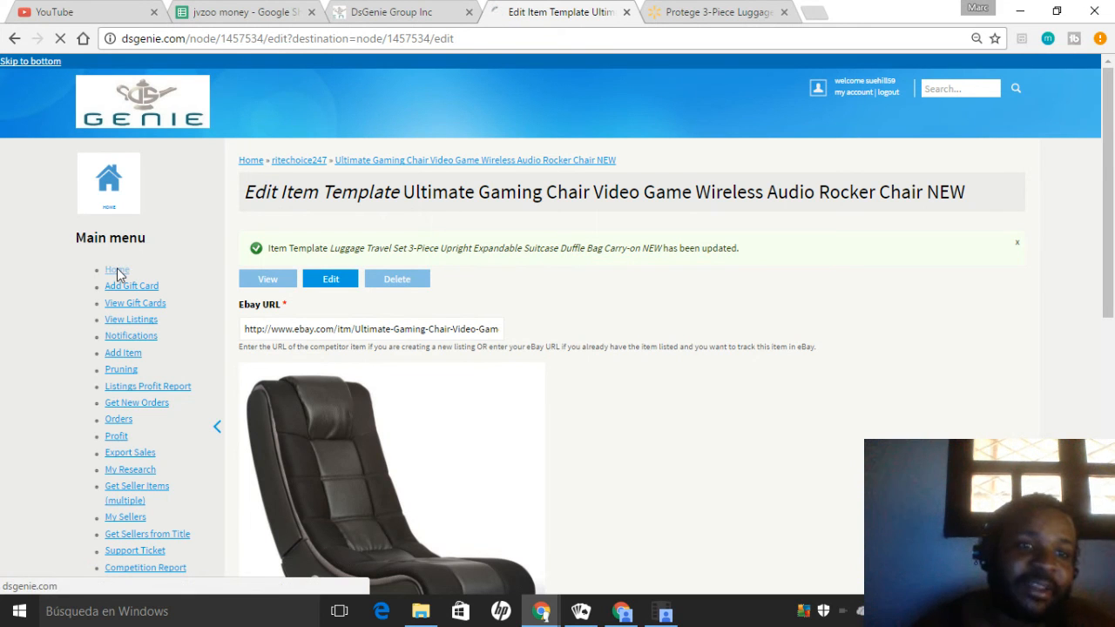
Step: Return to the DS Genie Home dashboard with eBay account status and suggested items
click(117, 272)
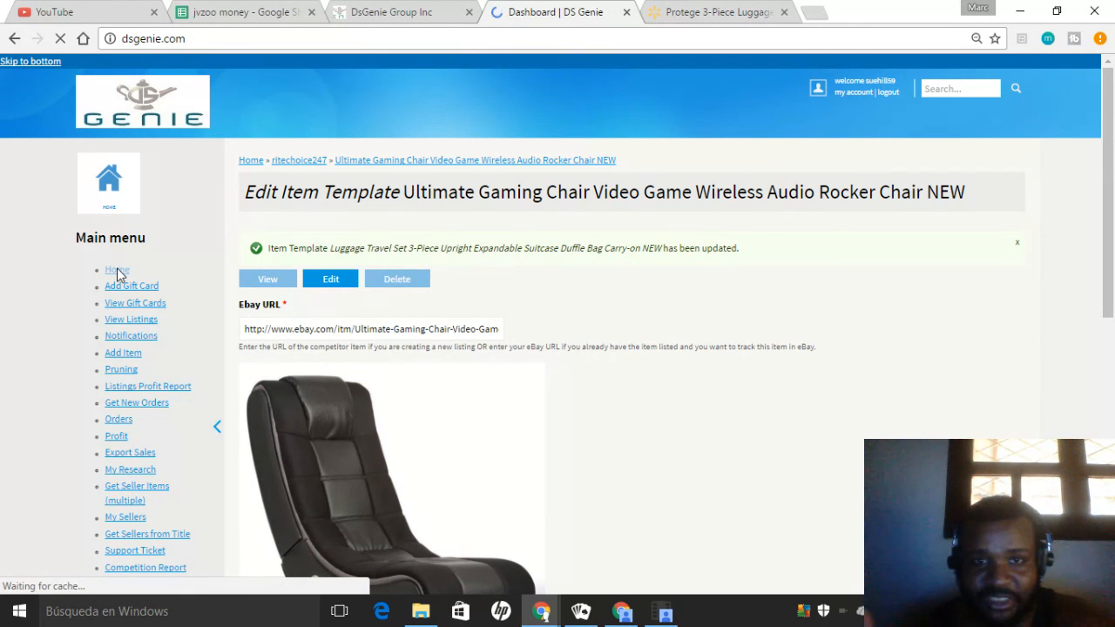
click(117, 270)
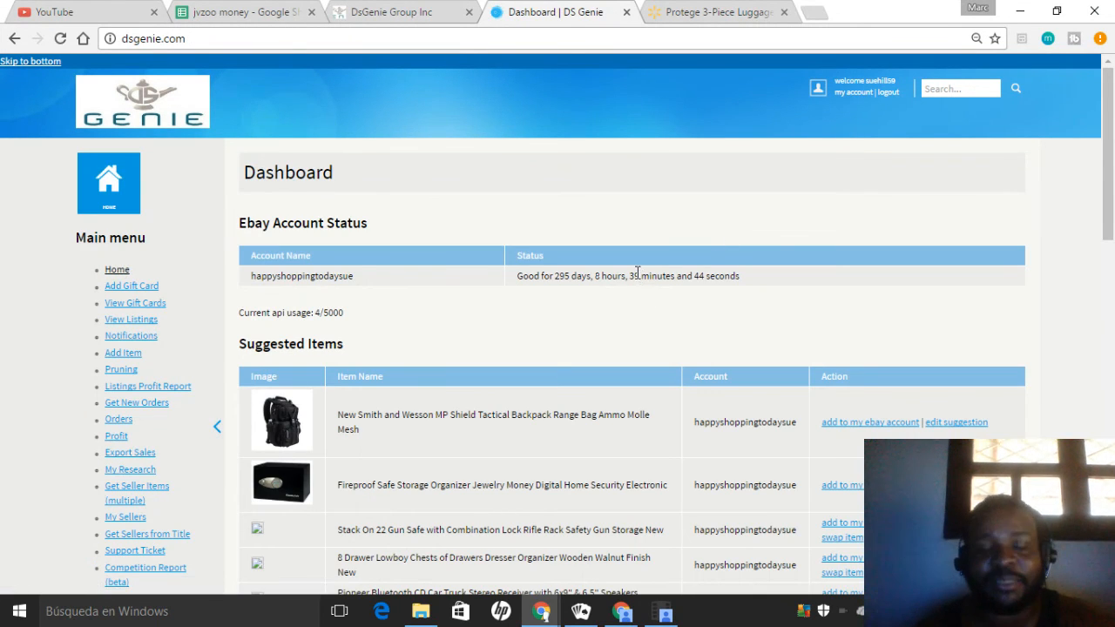